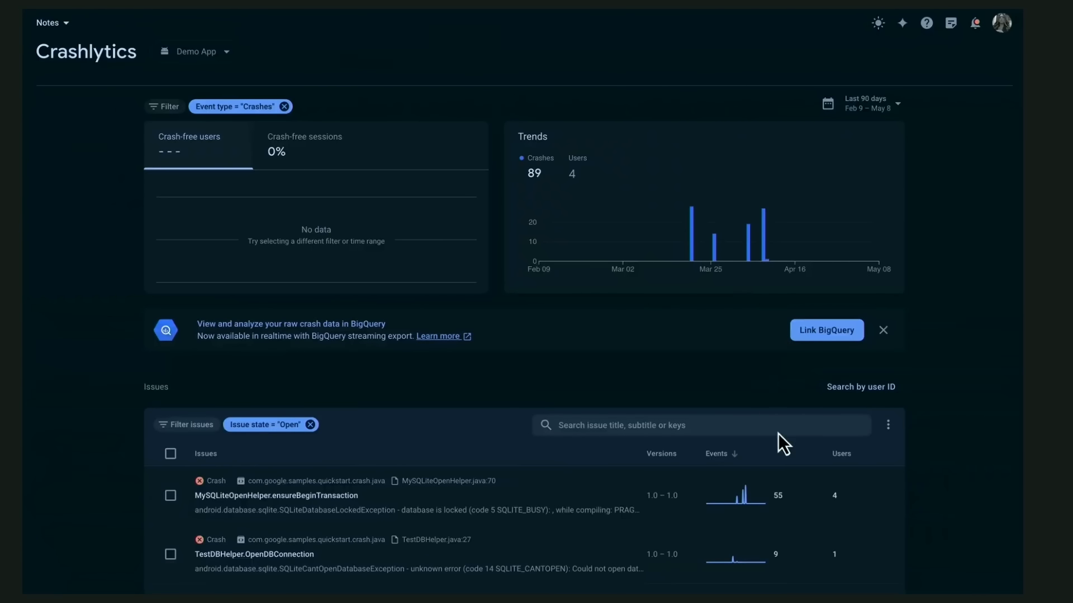
mouse_move(802, 514)
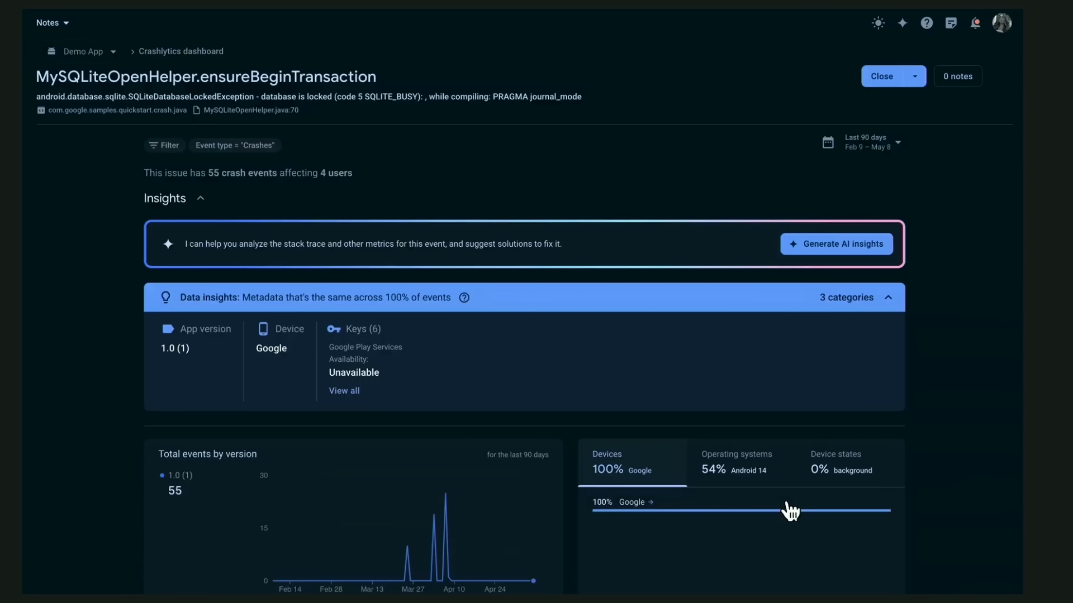
mouse_move(549, 315)
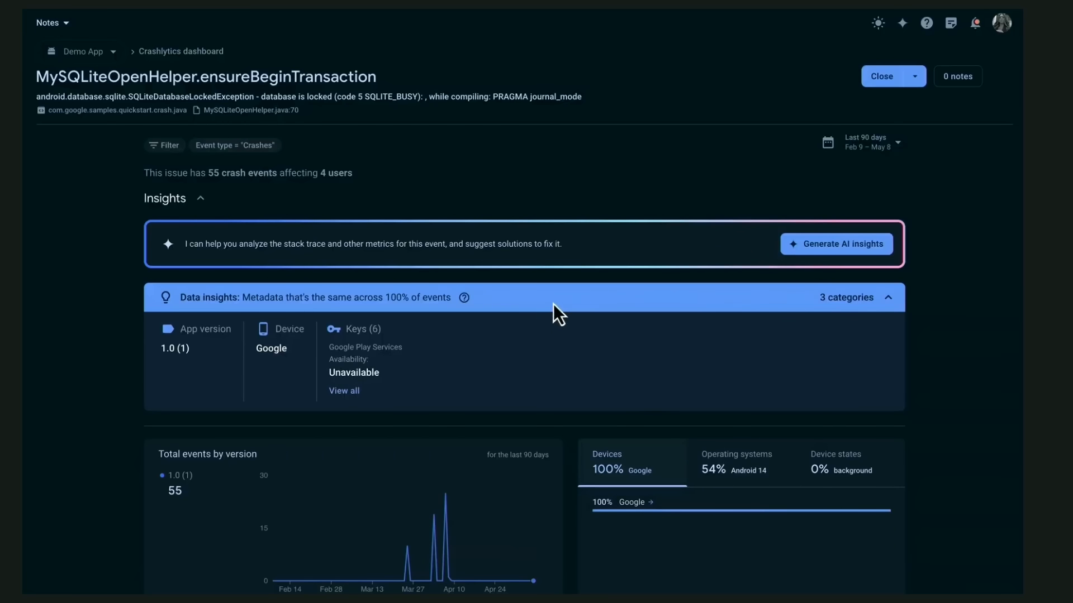
mouse_move(551, 322)
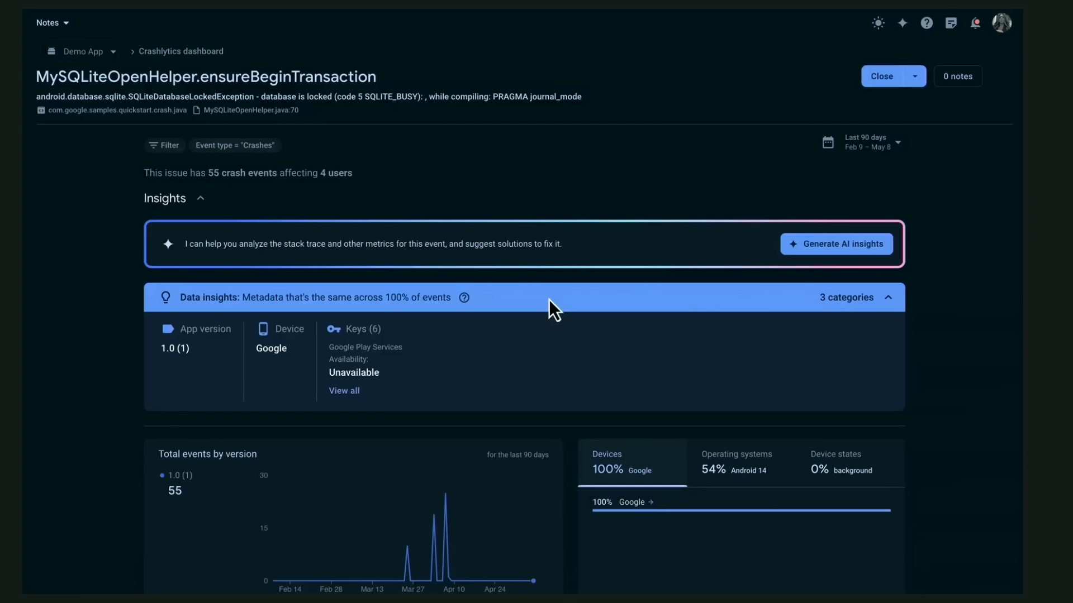
mouse_move(603, 268)
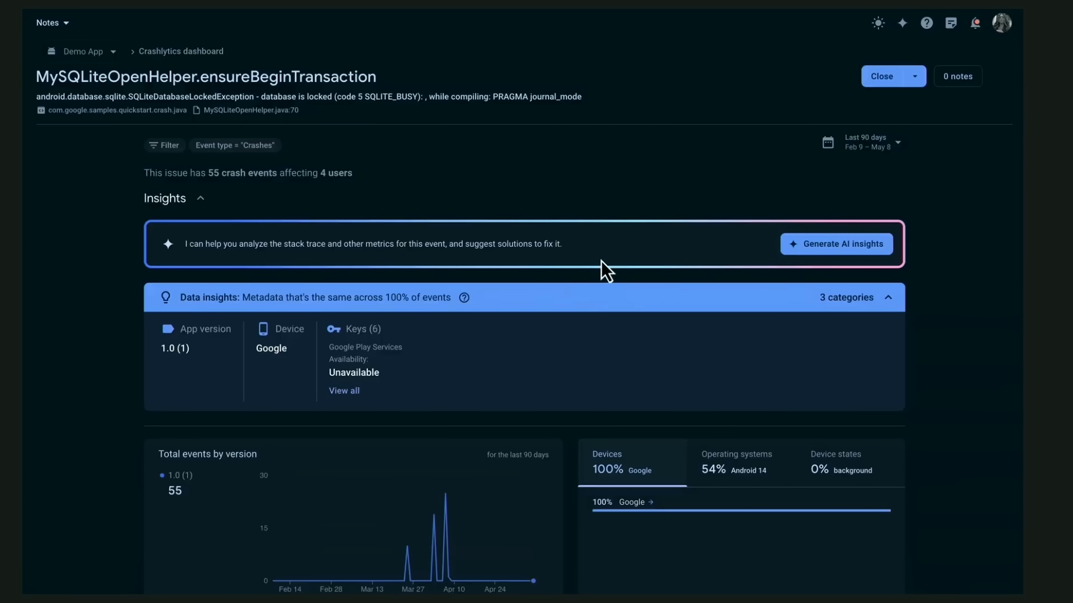
mouse_move(623, 251)
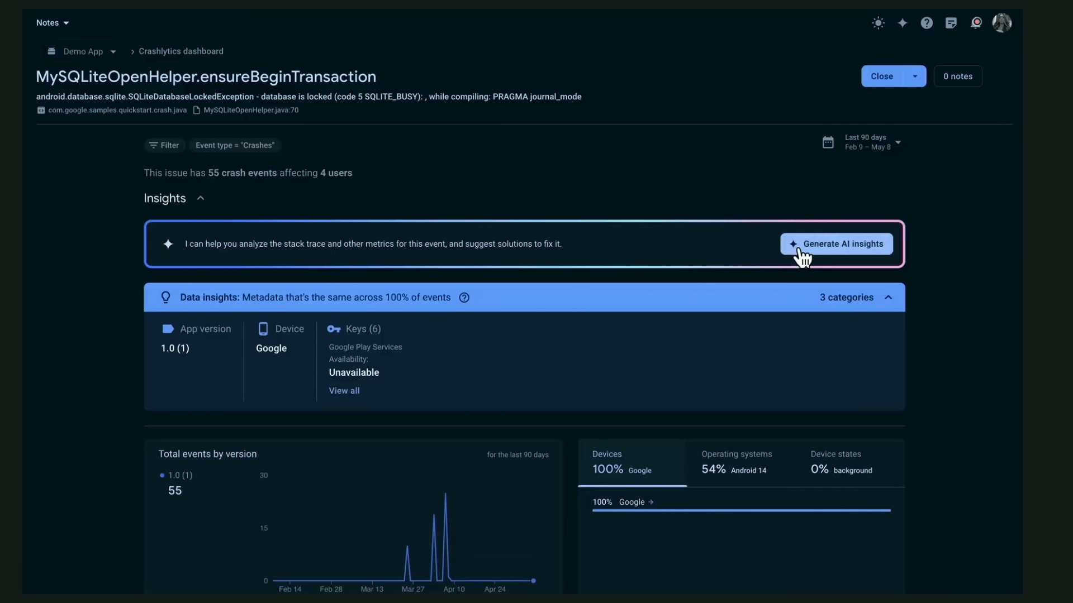
Step: Generate Gemini AI insights for the MySQLiteOpenHelper crash and review its cause, debug steps, next steps and best practices
left_click(836, 244)
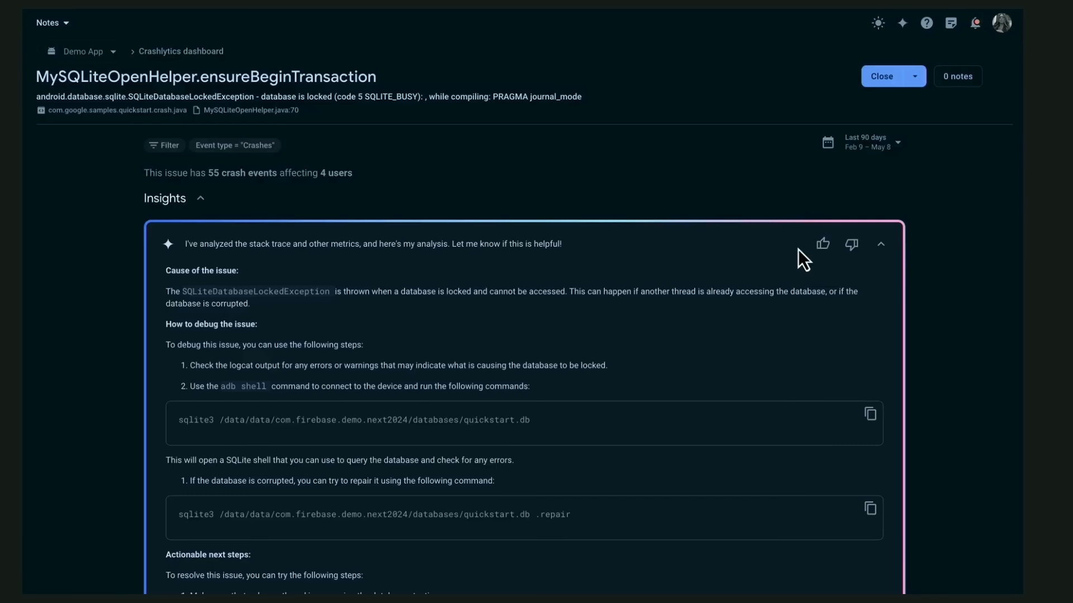
mouse_move(771, 354)
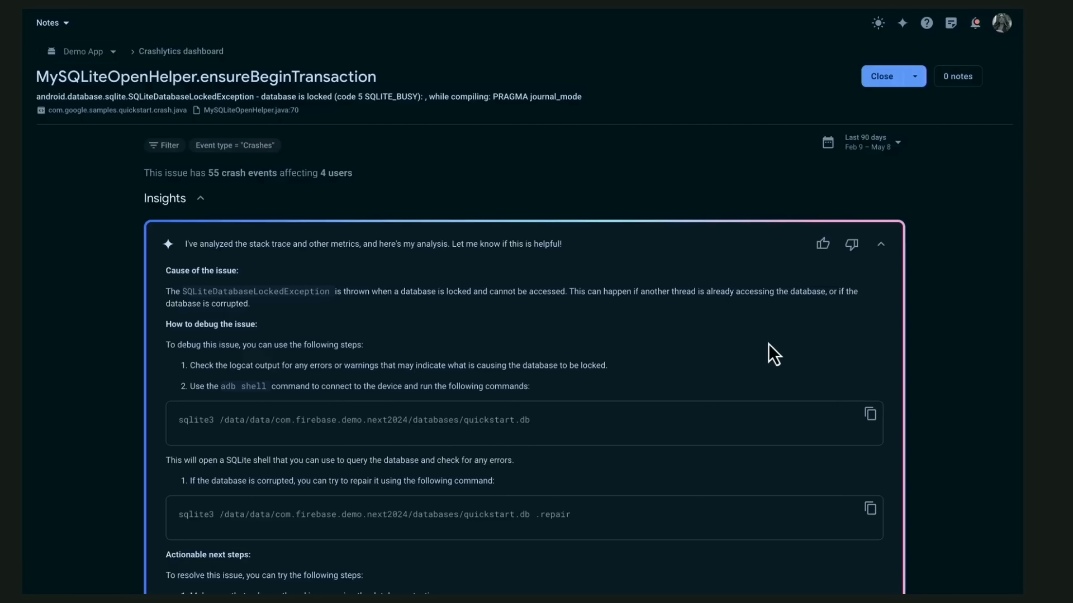
scroll("down", 3)
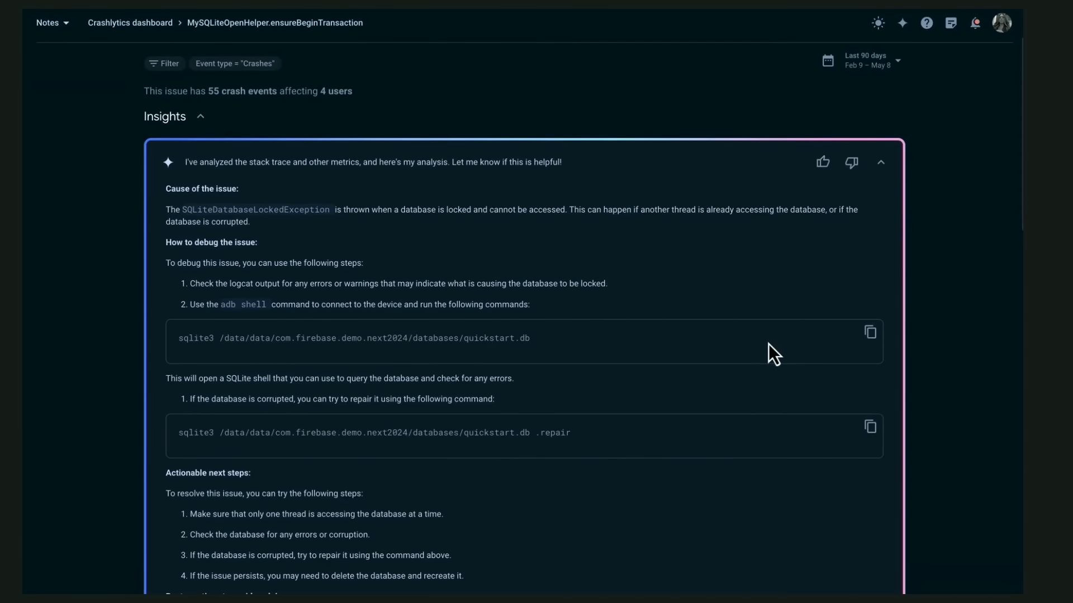
scroll("down", 3)
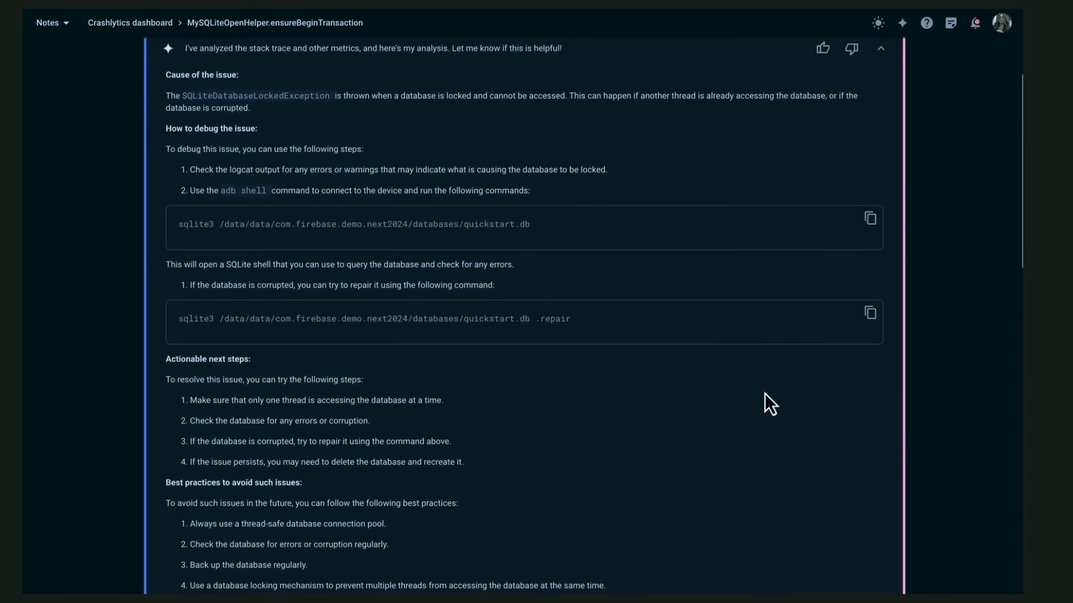
scroll("down", 3)
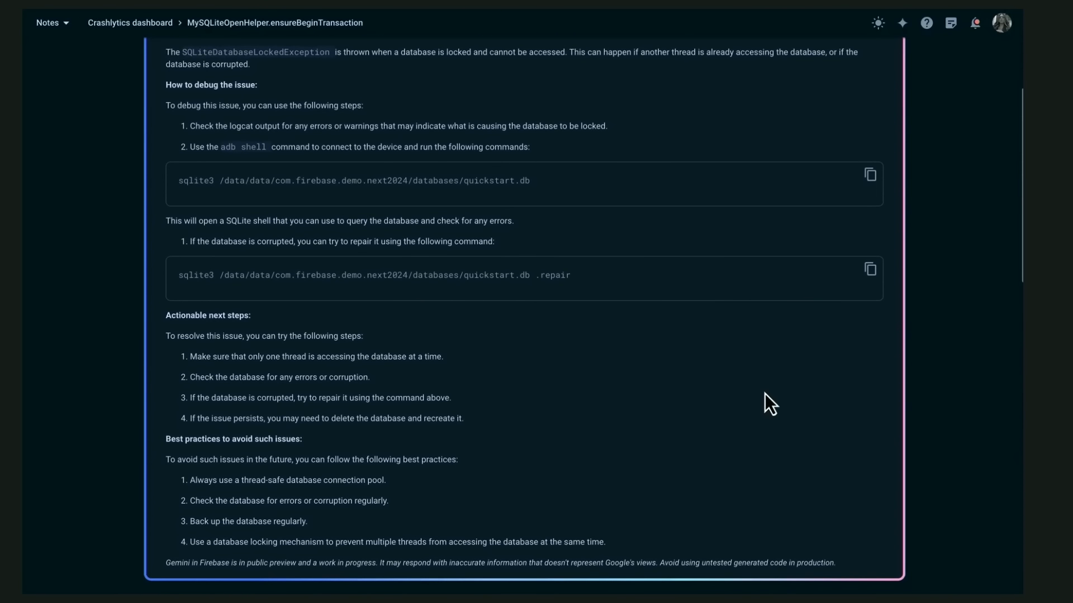